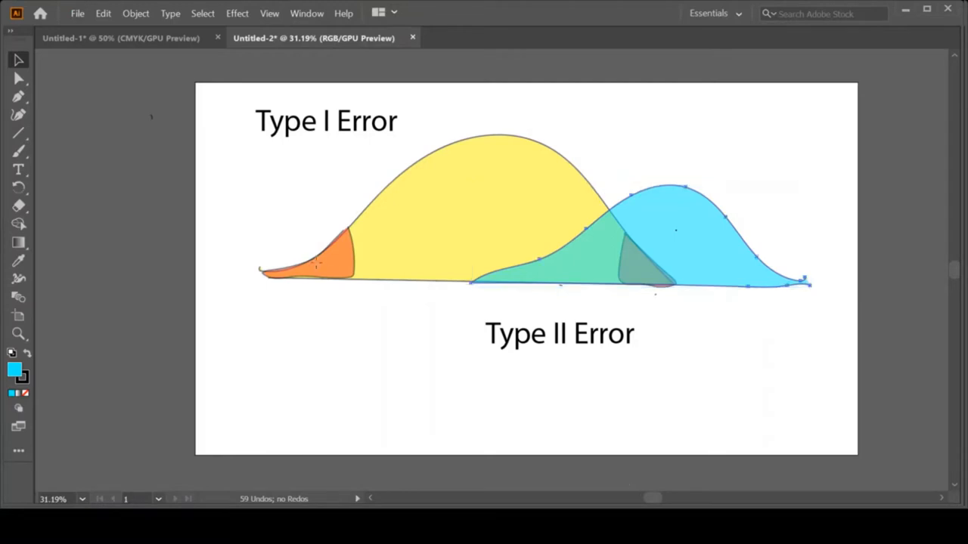
# Select the blue distribution curve
pyautogui.click(675, 230)
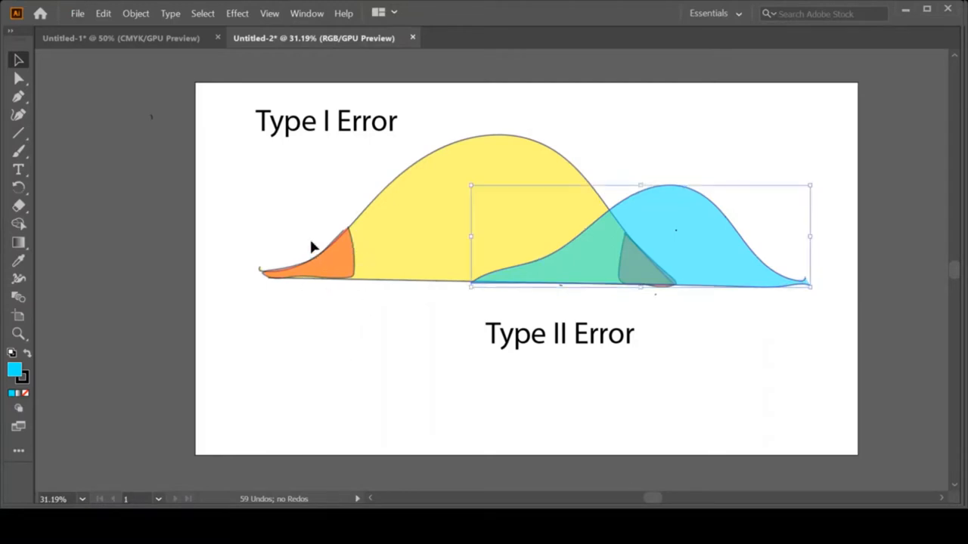
pyautogui.moveTo(654, 272)
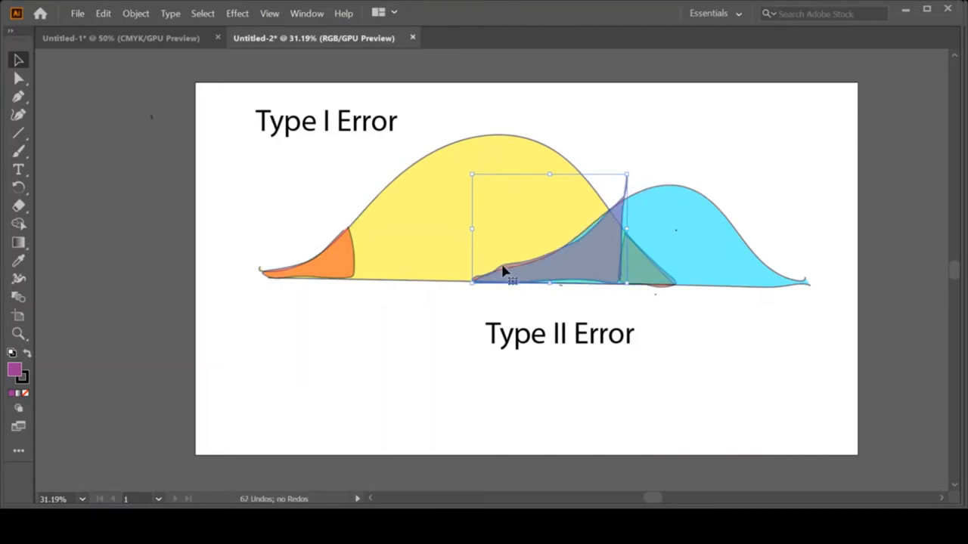
pyautogui.moveTo(484, 302)
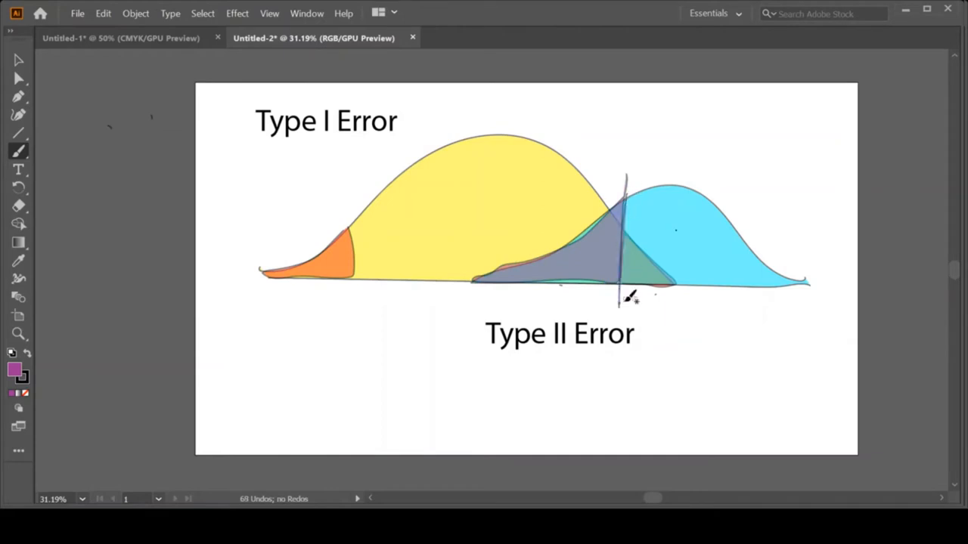
pyautogui.moveTo(661, 284)
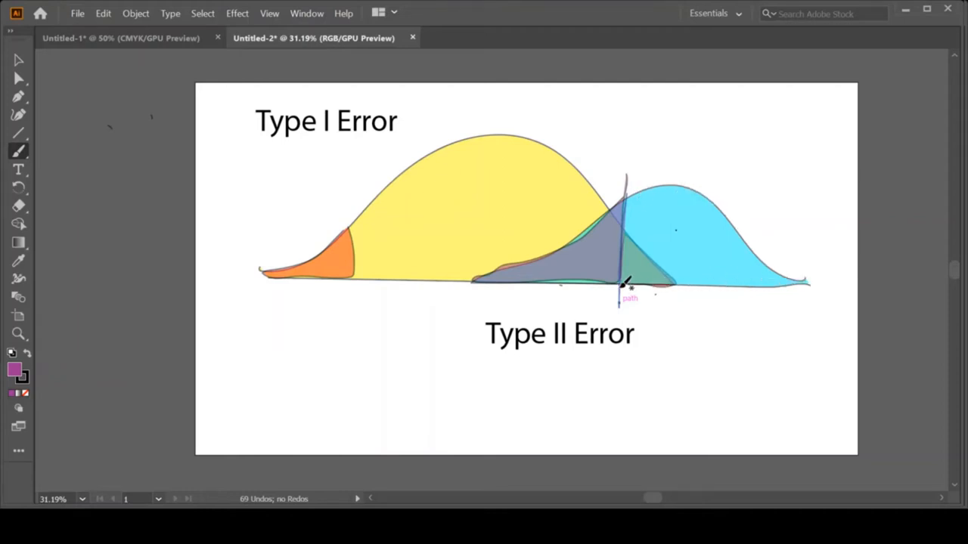
pyautogui.moveTo(786, 286)
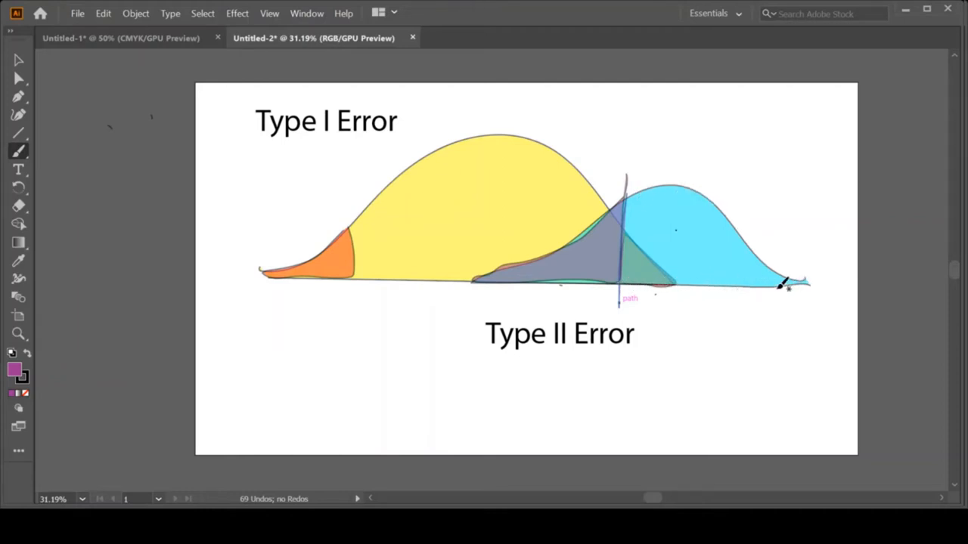
pyautogui.moveTo(647, 164)
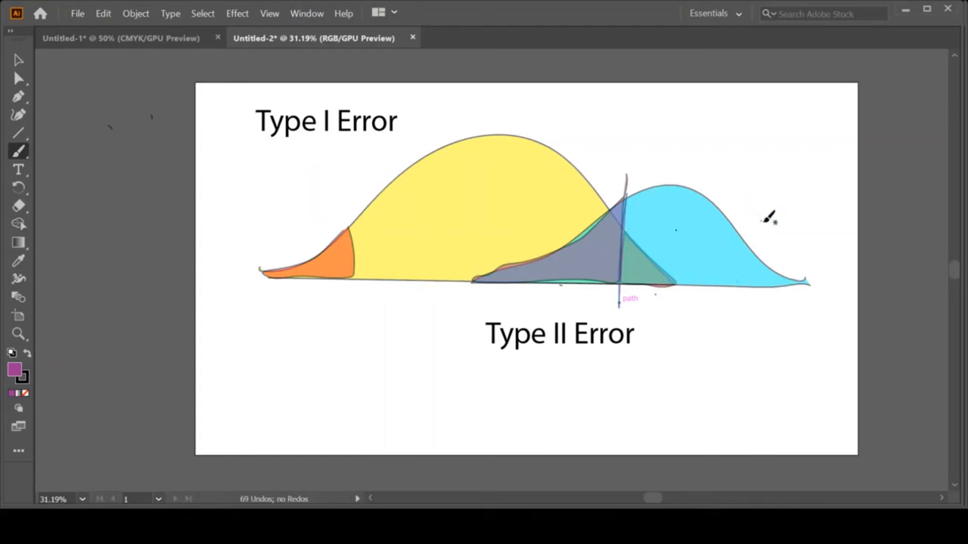
pyautogui.moveTo(760, 242)
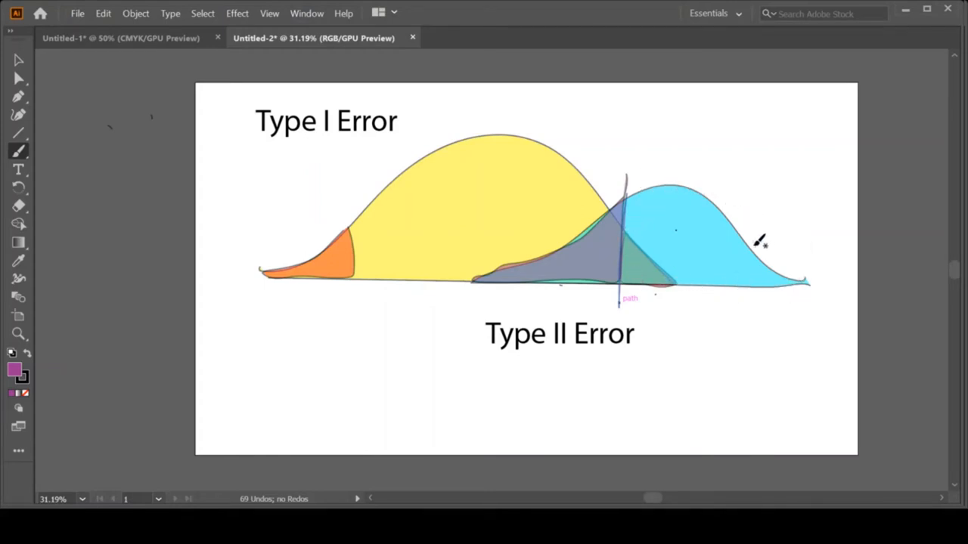
pyautogui.moveTo(627, 170)
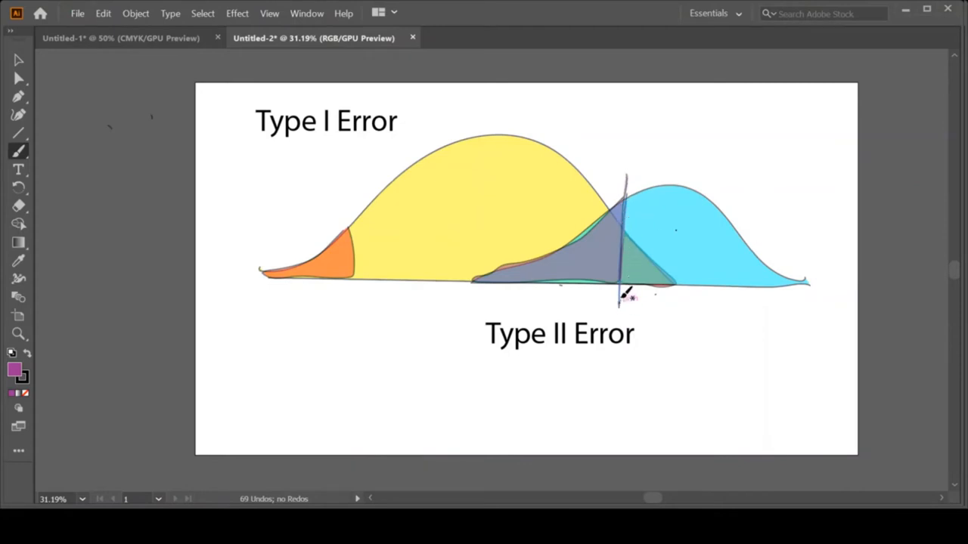
pyautogui.moveTo(658, 187)
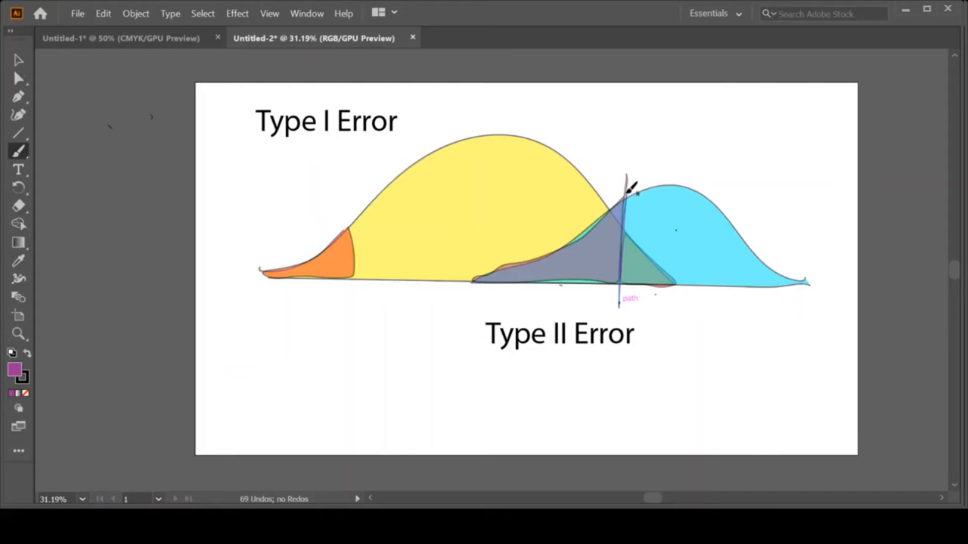
# Separate the blue curve's area to the right of the cutoff line
pyautogui.moveTo(623, 189); pyautogui.dragTo(767, 254)
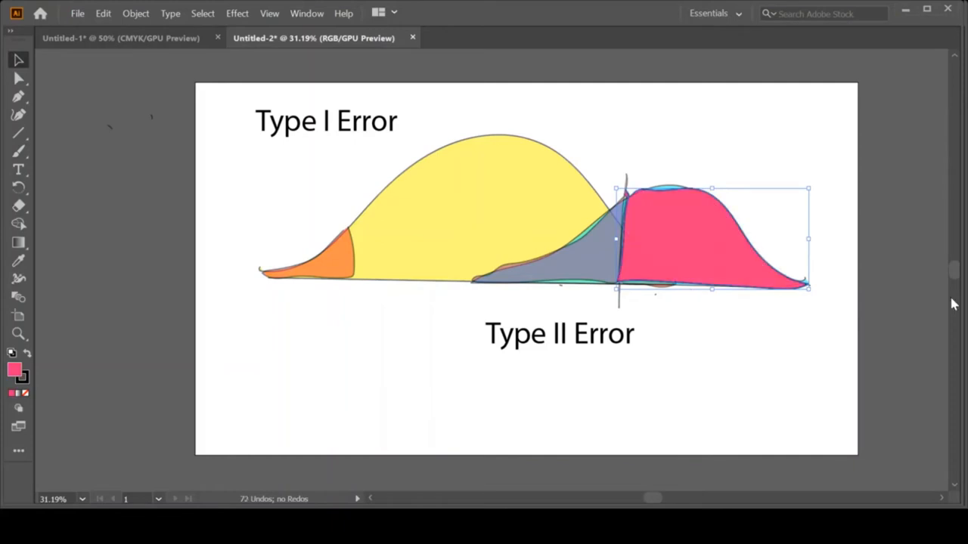
pyautogui.moveTo(174, 124)
pyautogui.write('Power')
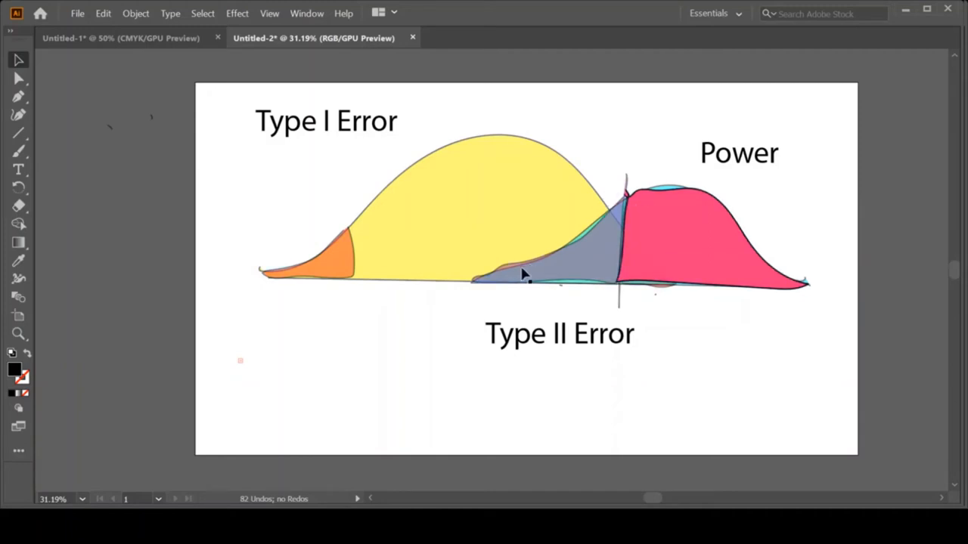
pyautogui.moveTo(582, 280)
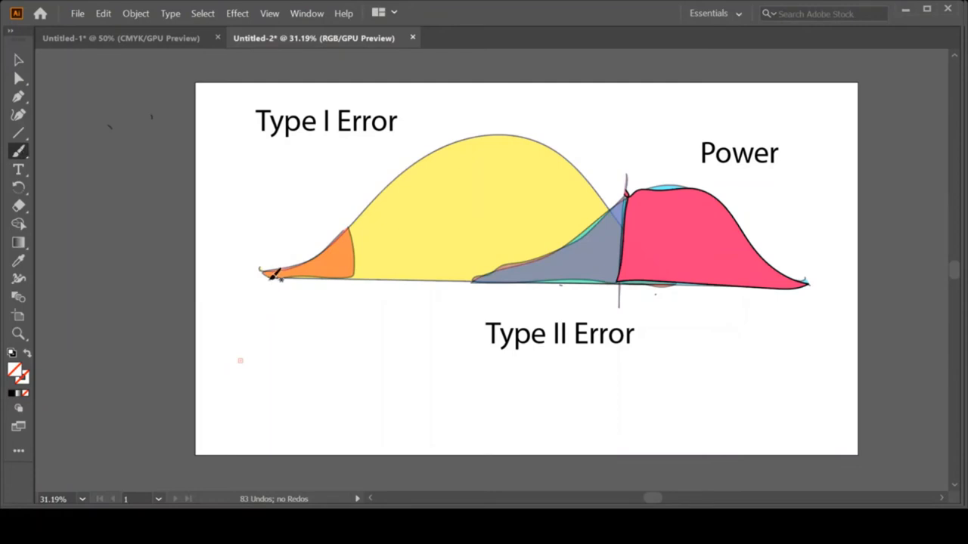
# Paint α = 5% beneath the Type I Error label and a β beneath Type II Error
pyautogui.moveTo(264, 159); pyautogui.dragTo(325, 152)
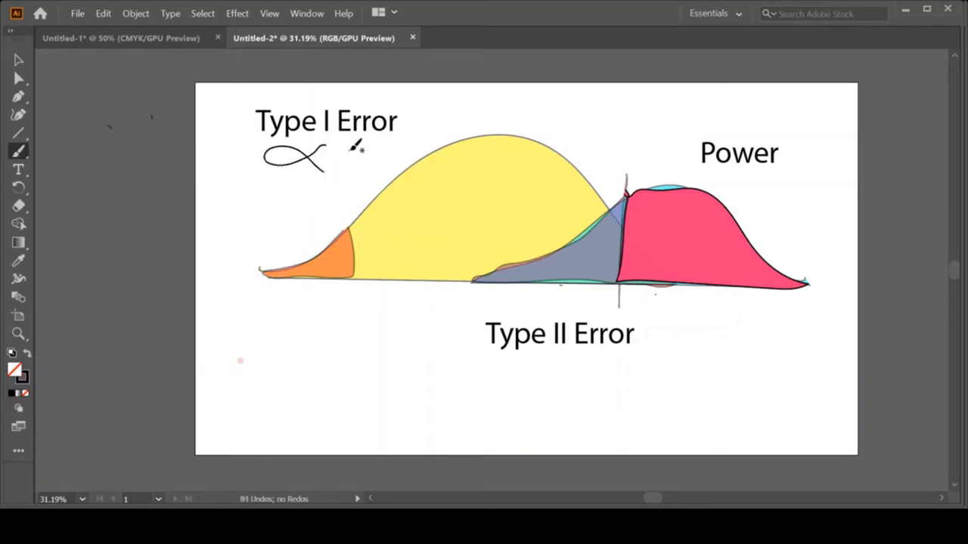
pyautogui.moveTo(345, 148); pyautogui.dragTo(386, 148)
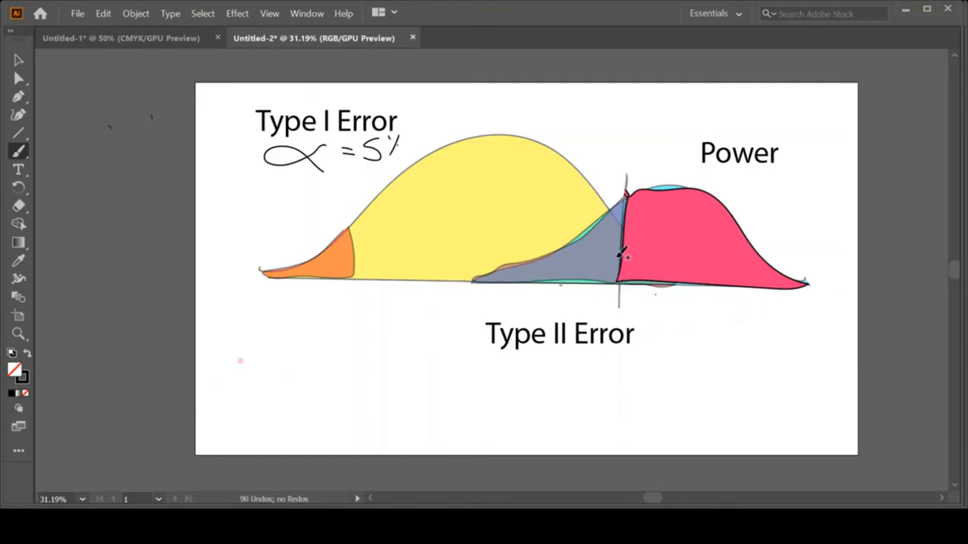
pyautogui.moveTo(548, 359); pyautogui.dragTo(549, 412)
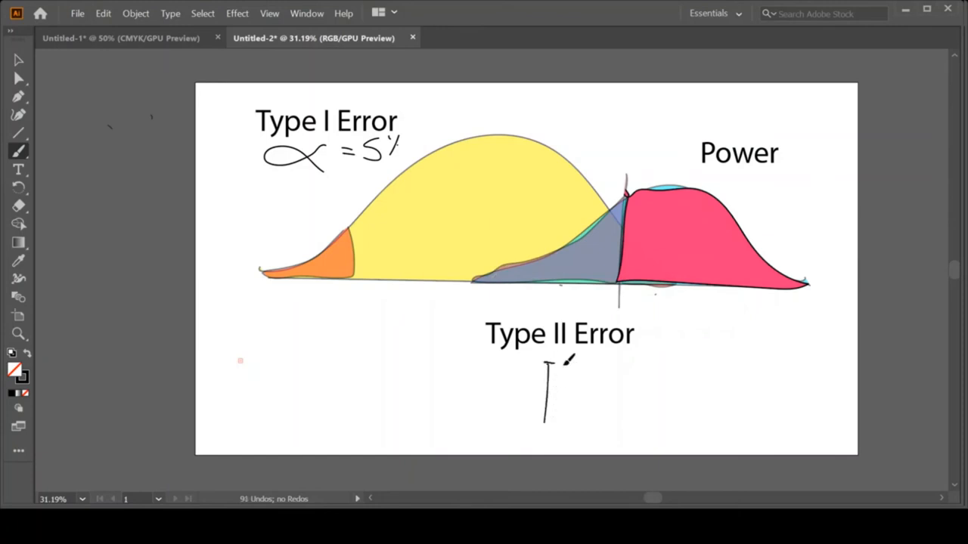
pyautogui.moveTo(544, 370); pyautogui.dragTo(563, 386)
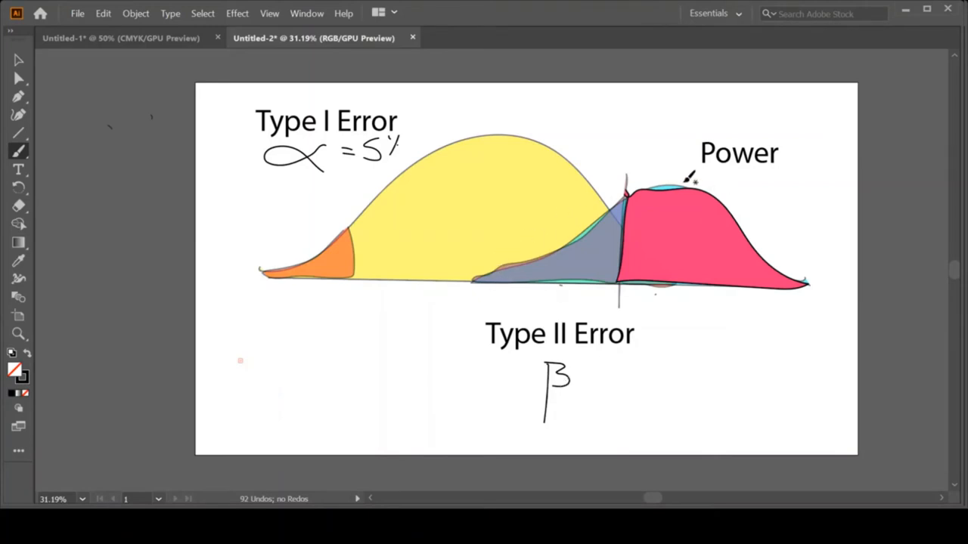
pyautogui.moveTo(605, 210)
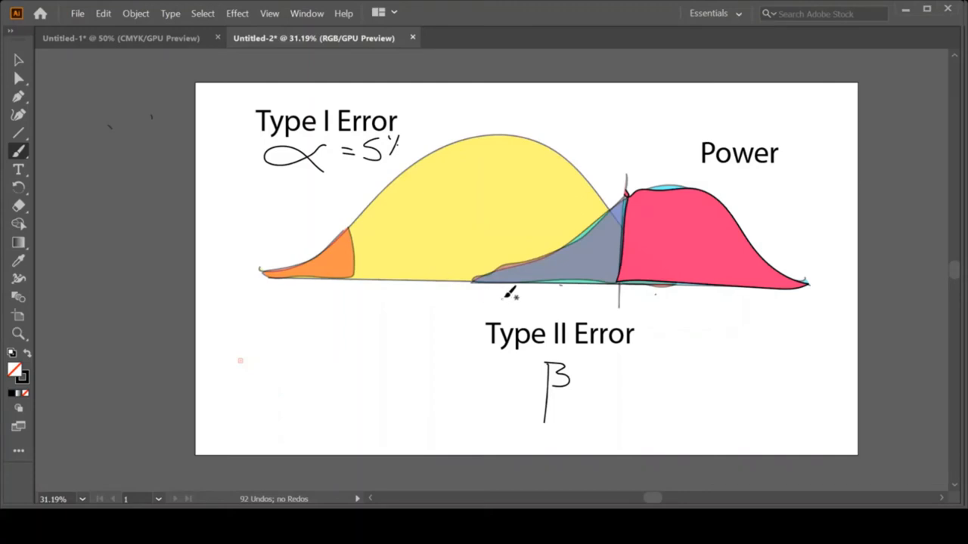
pyautogui.moveTo(754, 179)
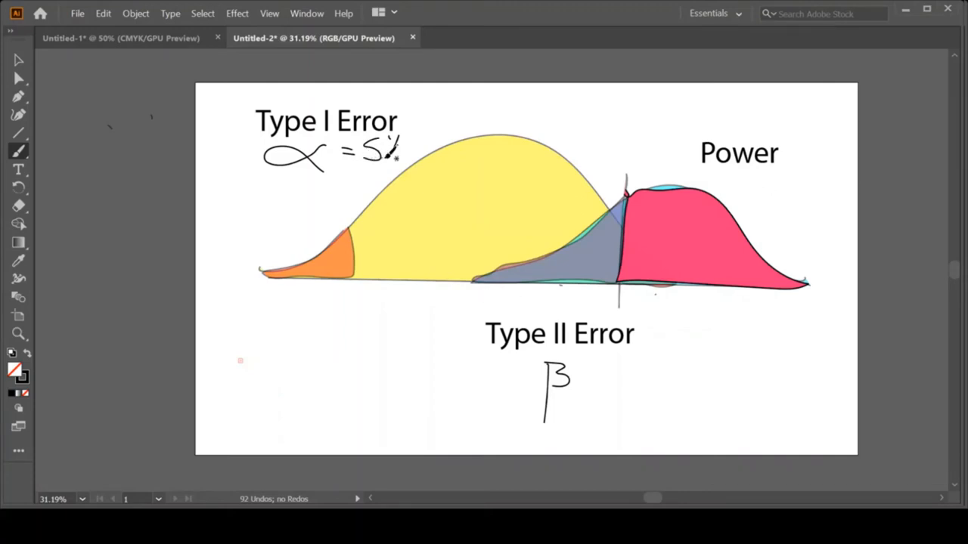
# Begin the hand-drawn 1 − β annotation beneath the Power label
pyautogui.click(732, 181)
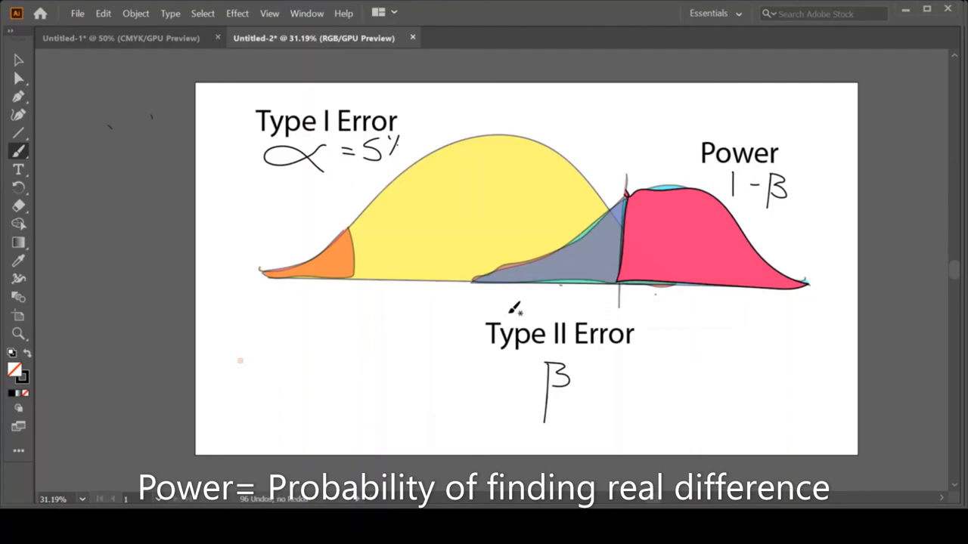
pyautogui.moveTo(520, 293)
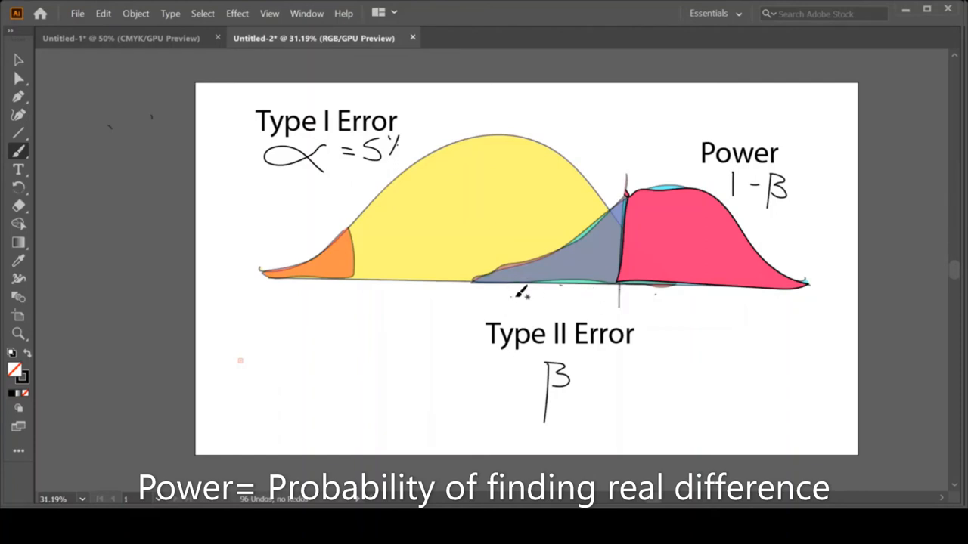
pyautogui.moveTo(520, 287)
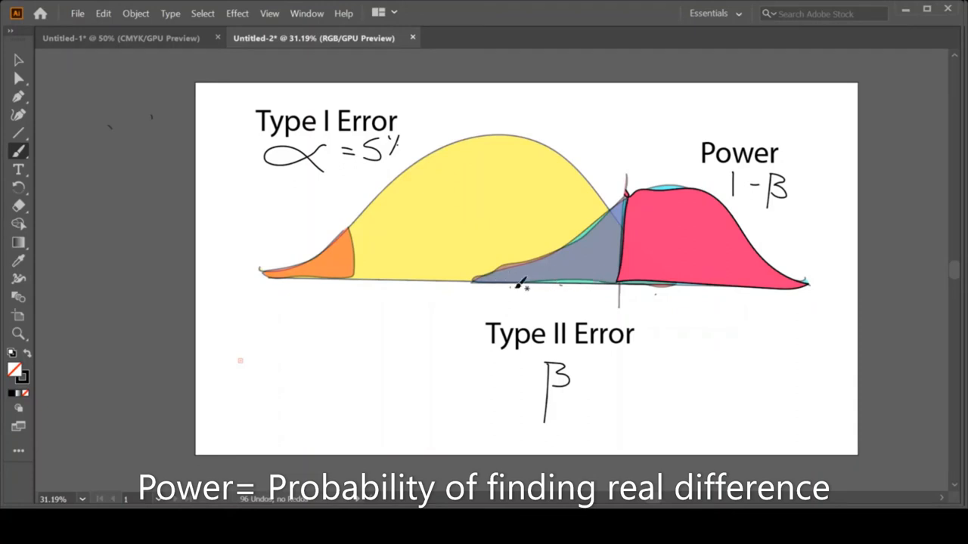
pyautogui.moveTo(828, 295)
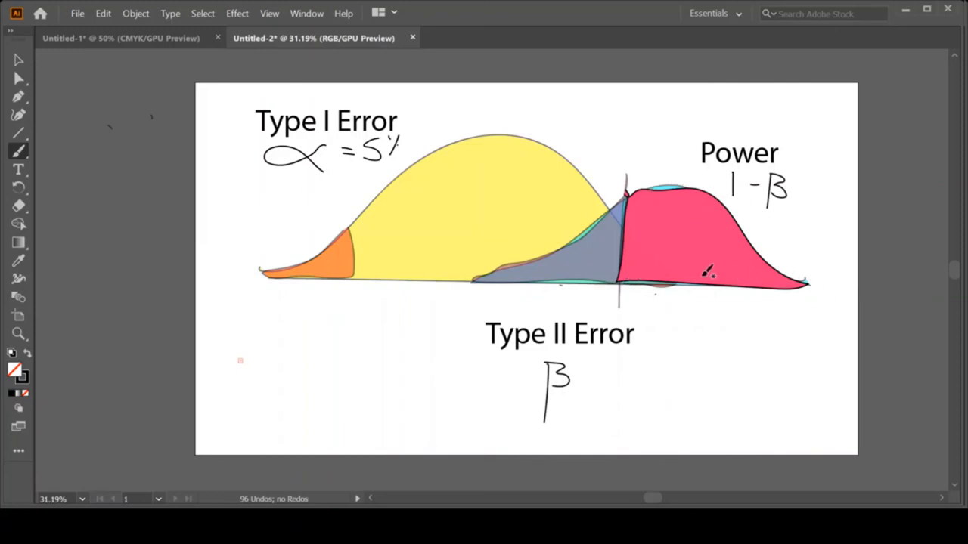
pyautogui.moveTo(480, 280)
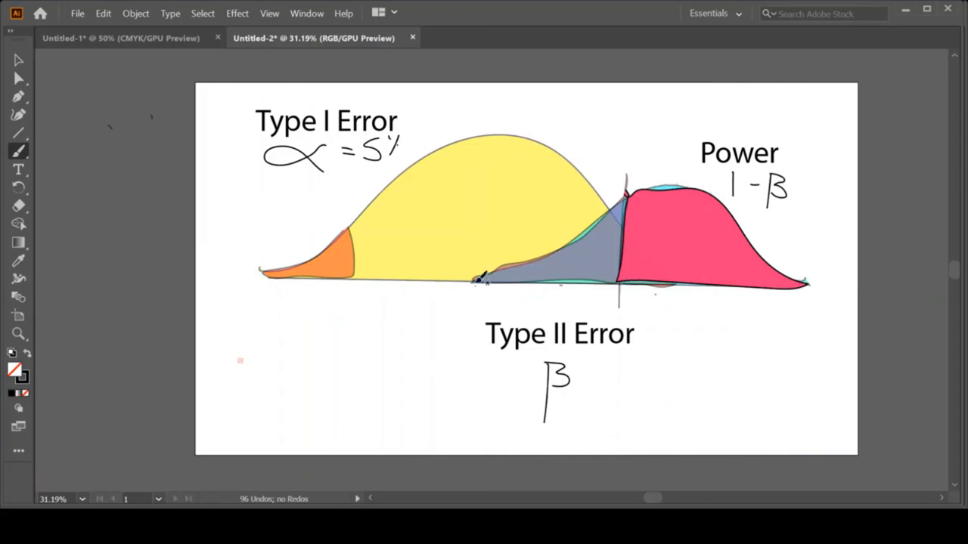